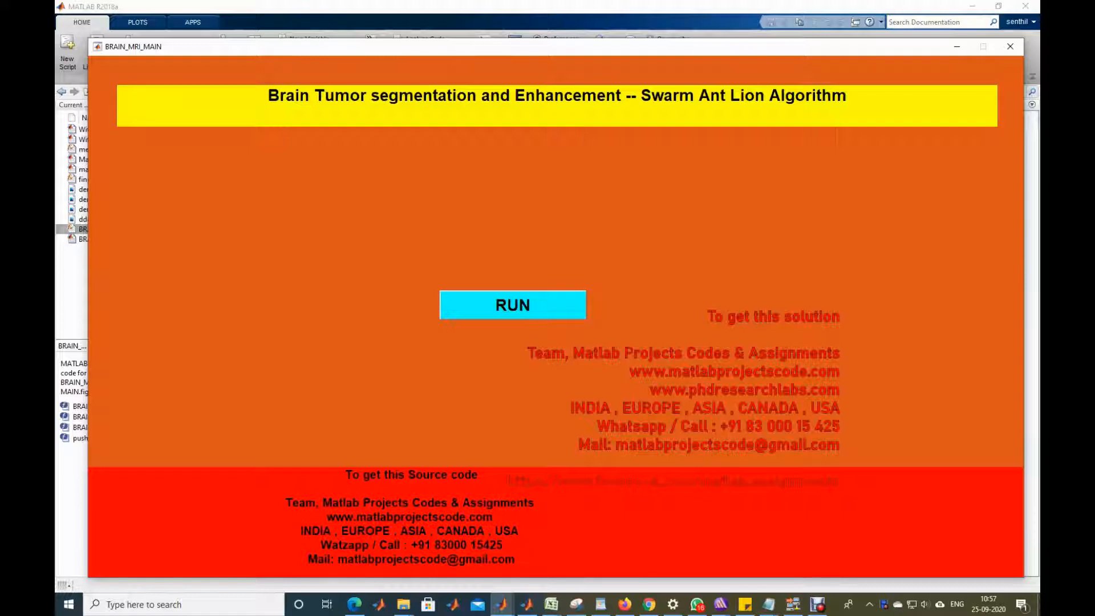
Start the segmentation run from BRAIN_MRI_MAIN and choose den=130.bmp as the input scan.
left_click(1009, 45)
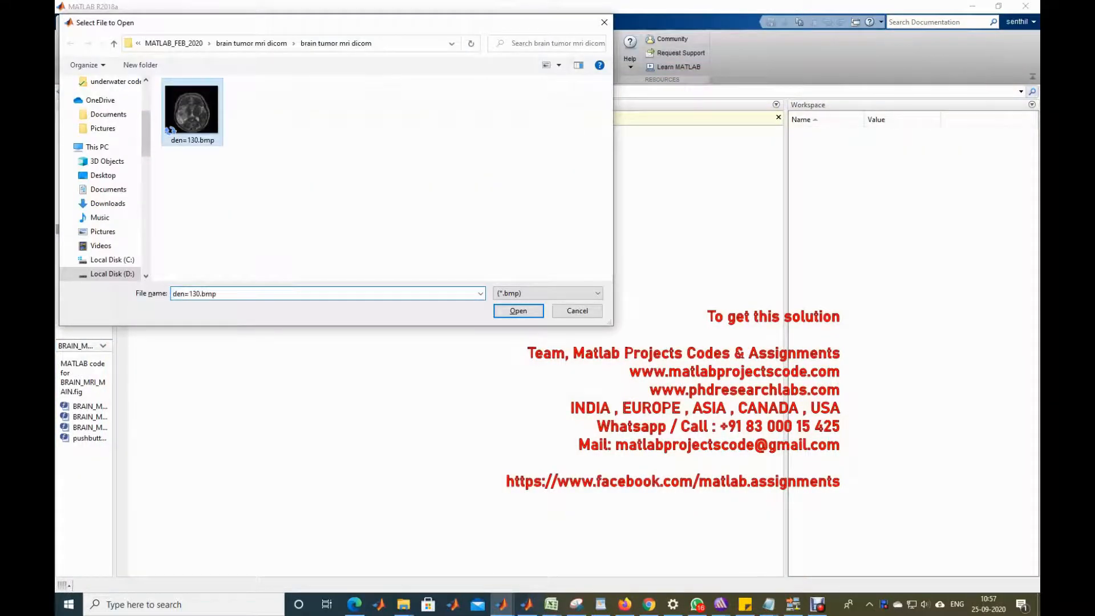
Load den=130.bmp, then maximize Figure 9 showing the cyan tumor region with red outline.
left_click(518, 310)
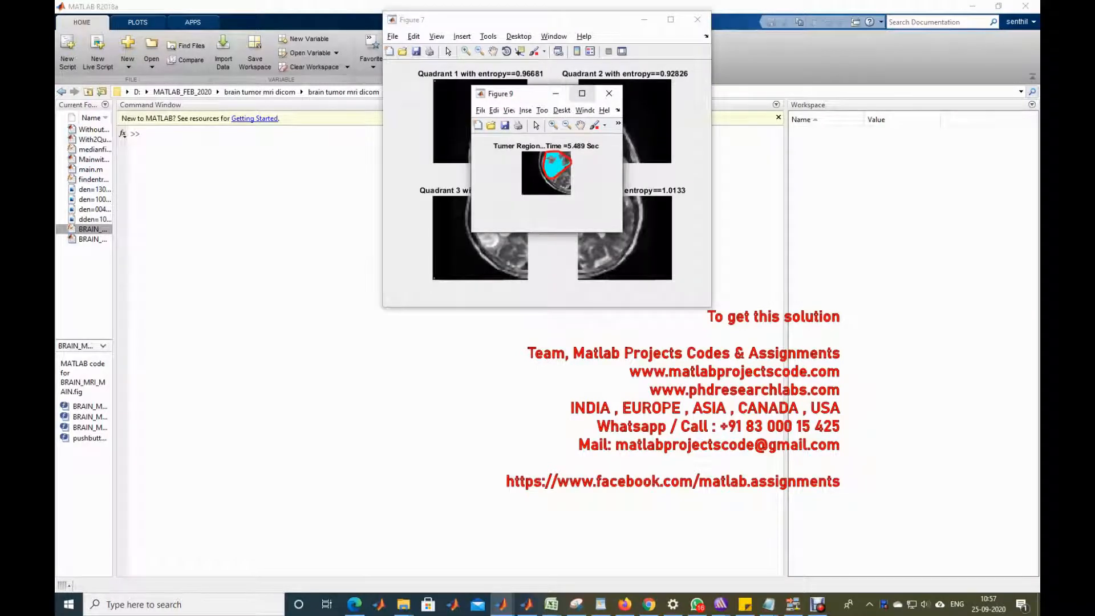
left_click(581, 93)
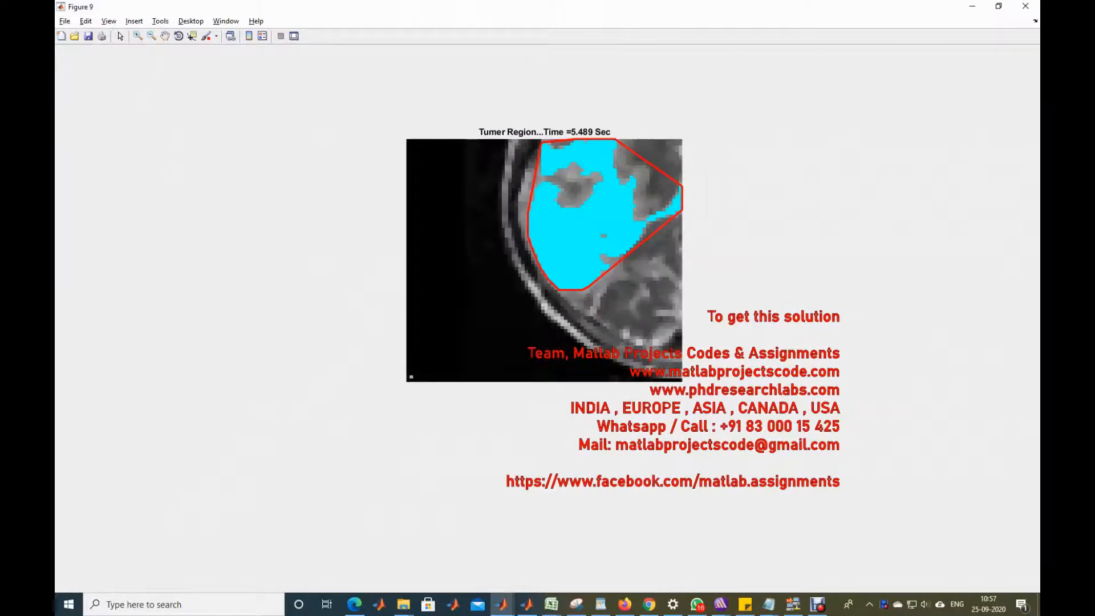